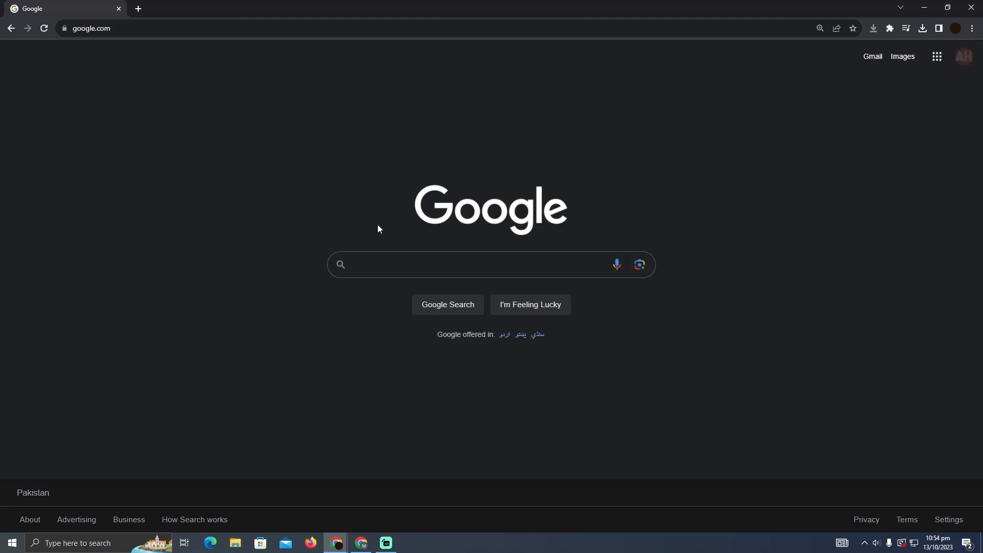
Search Google for 'walmart'.
type("walmart")
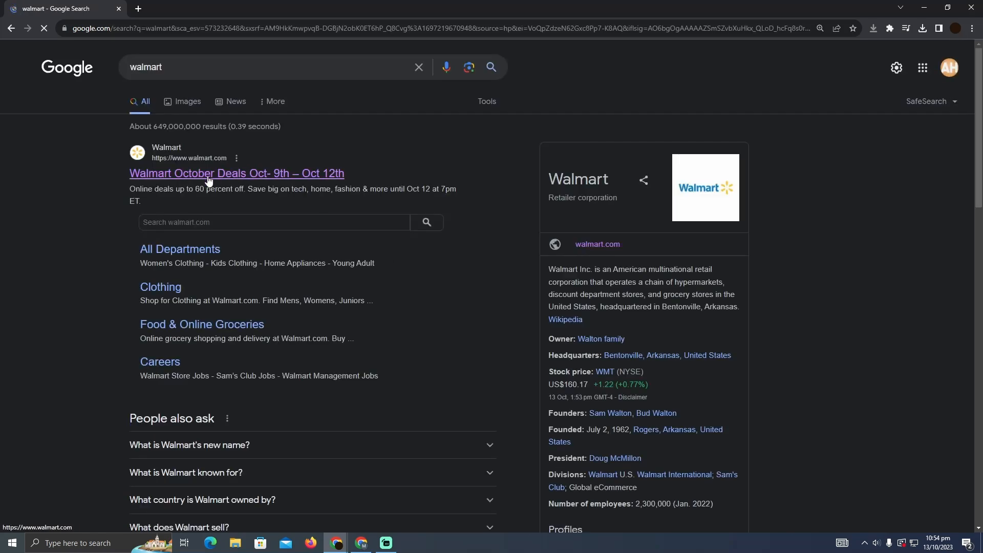
Open Walmart.com from the results and dismiss the Walmart+ free trial popup.
left_click(236, 173)
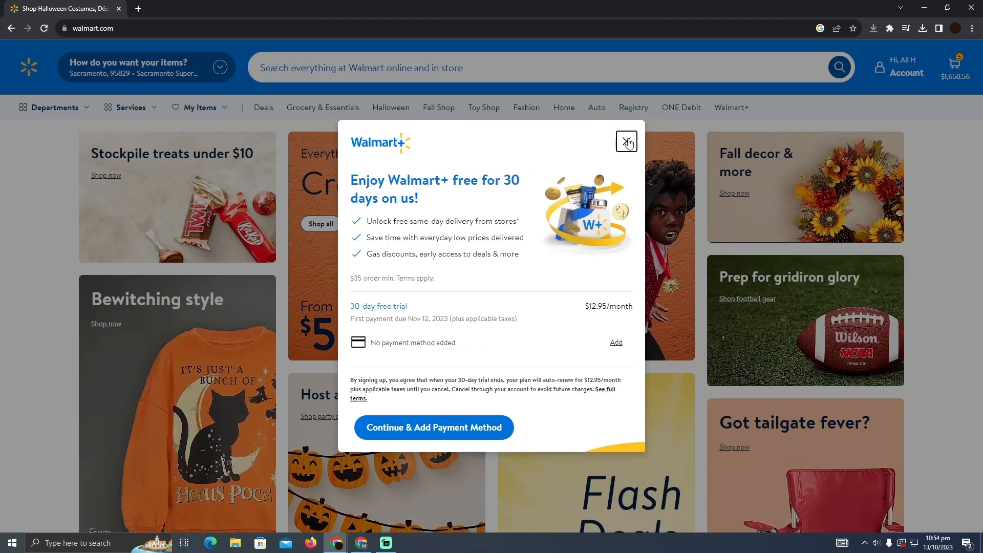
left_click(625, 141)
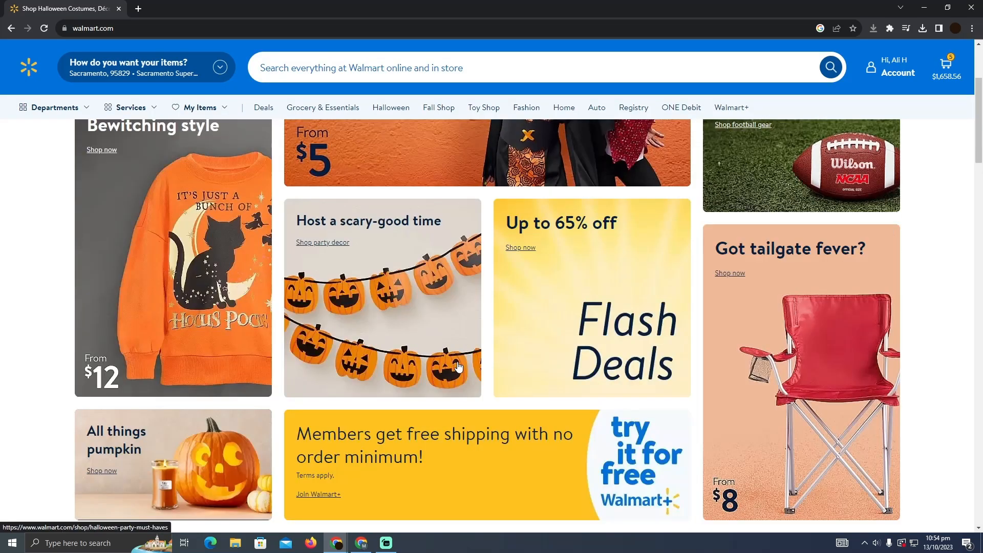
scroll("up", 3)
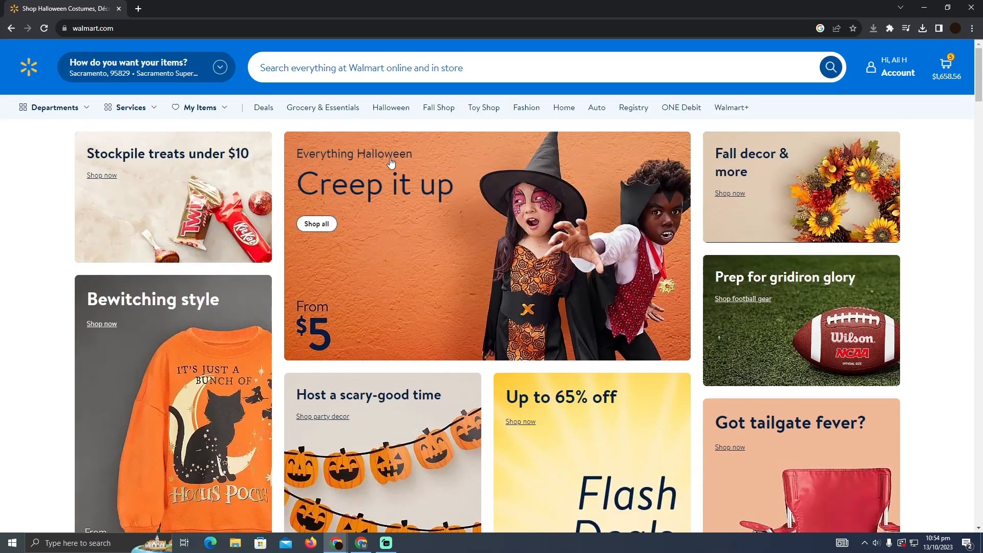
Navigate through Grocery & Essentials and Pet Supplies to the Dog Supplies page.
left_click(390, 108)
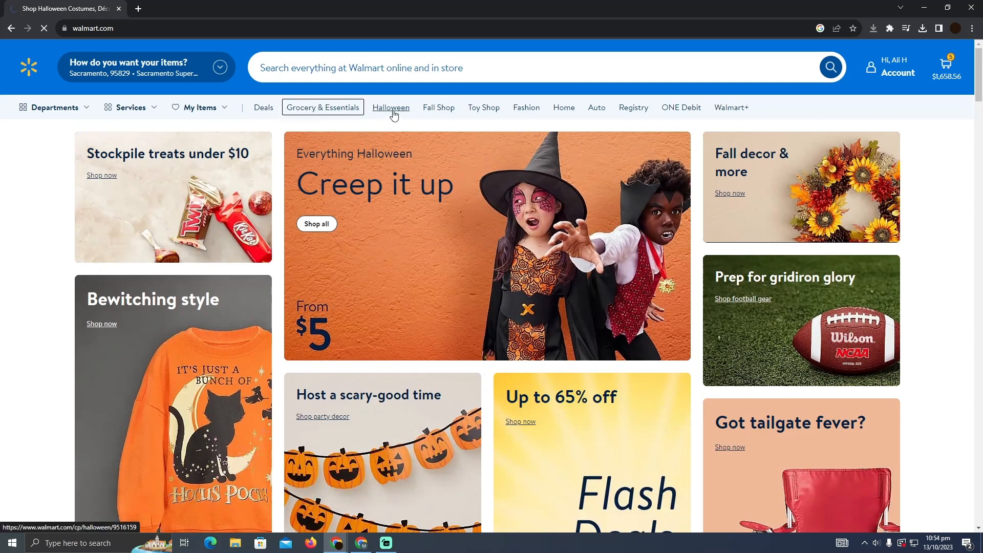
left_click(322, 107)
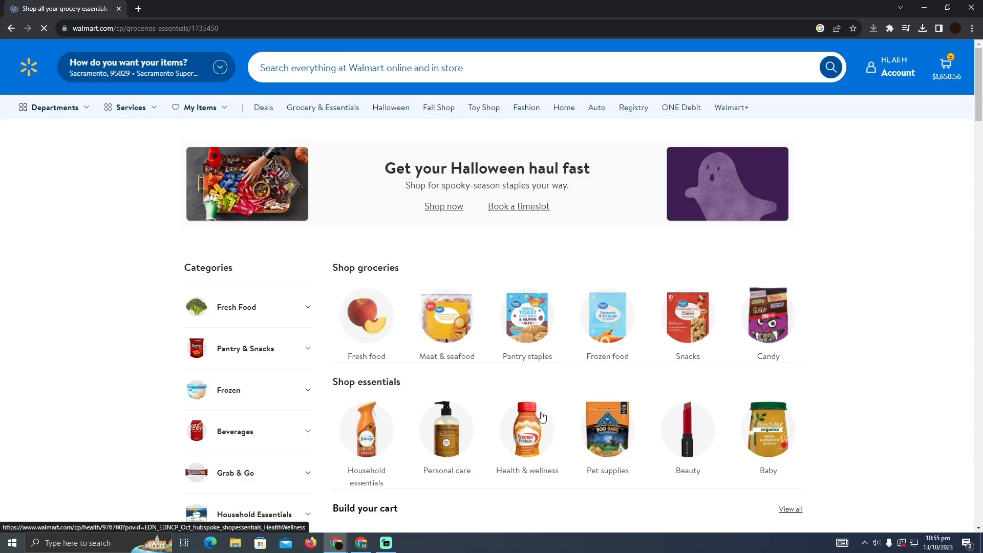
left_click(606, 431)
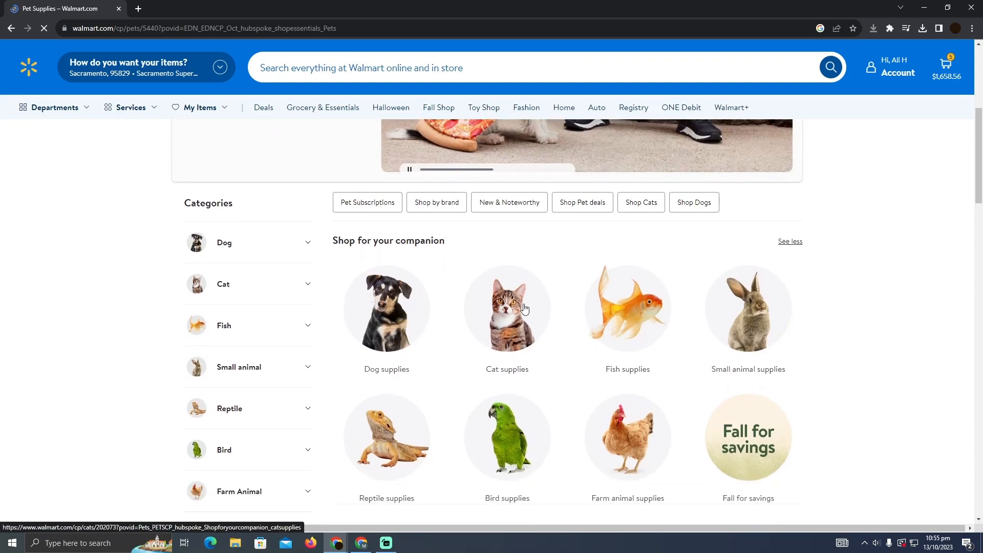
left_click(386, 309)
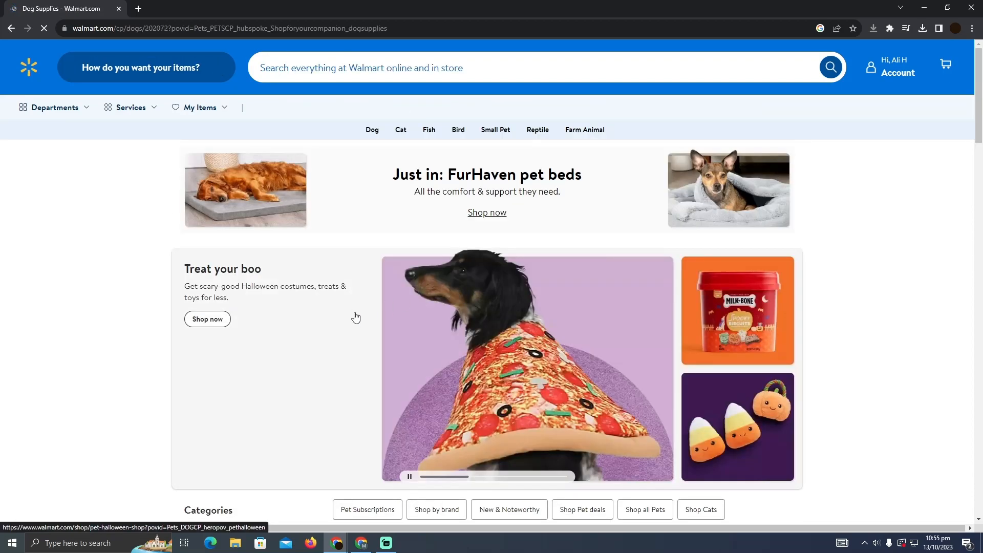
scroll("down", 3)
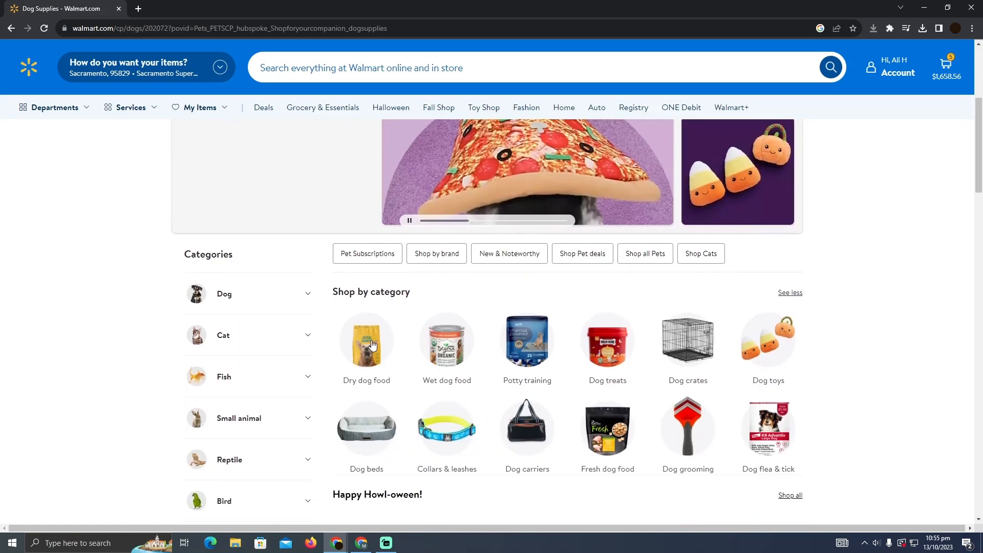
Open Dry dog food and select the 5 lb Purina Pro Plan Sensitive Skin & Stomach product.
left_click(366, 344)
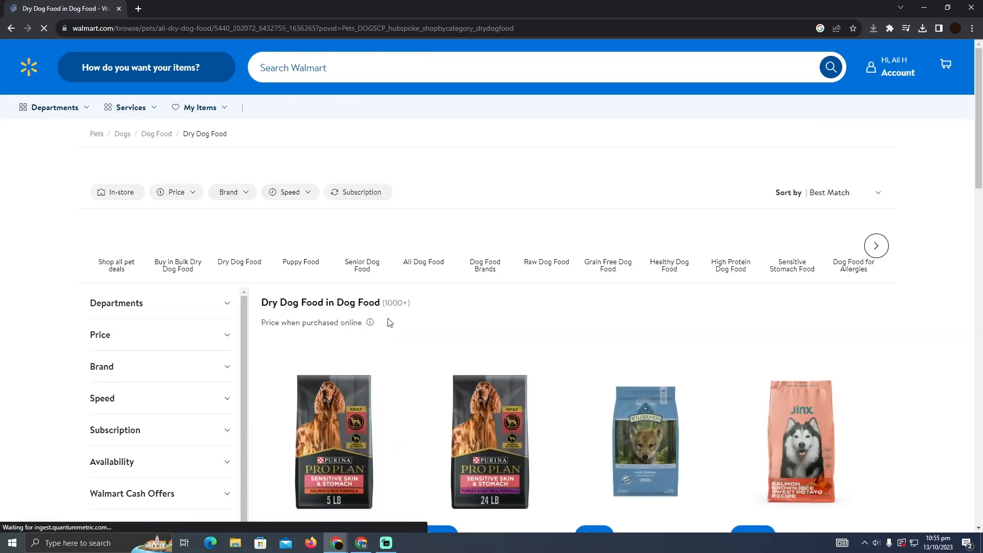
scroll("down", 3)
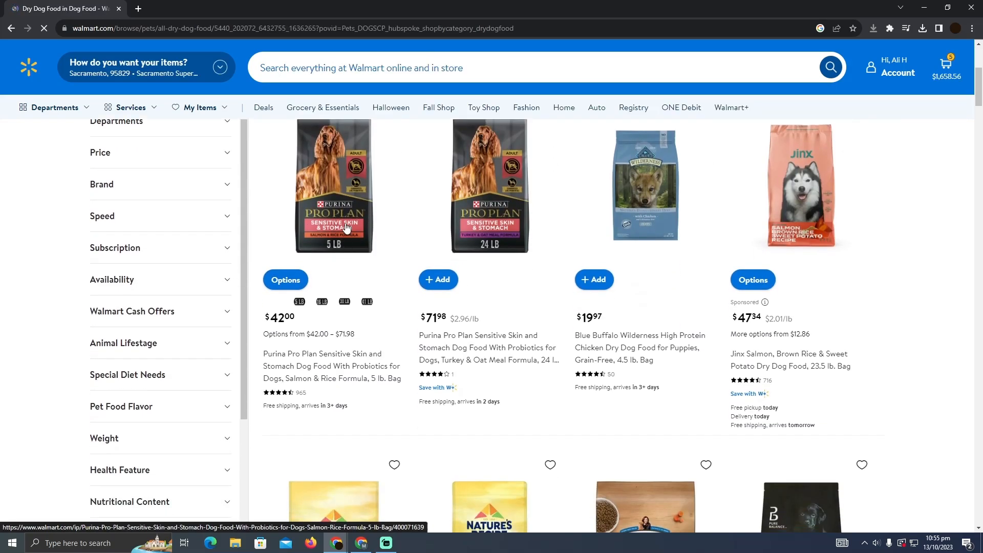
left_click(334, 187)
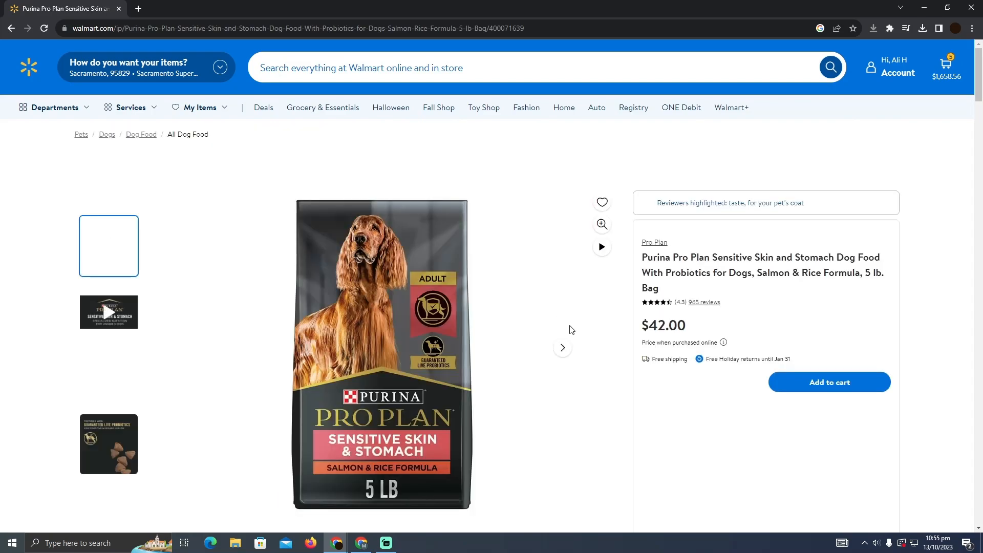
scroll("down", 3)
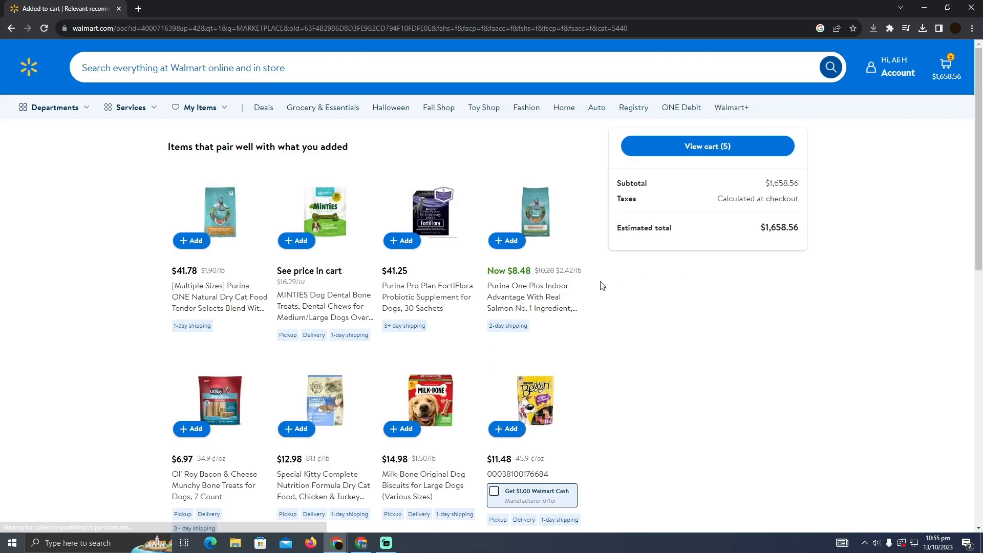
scroll("down", 3)
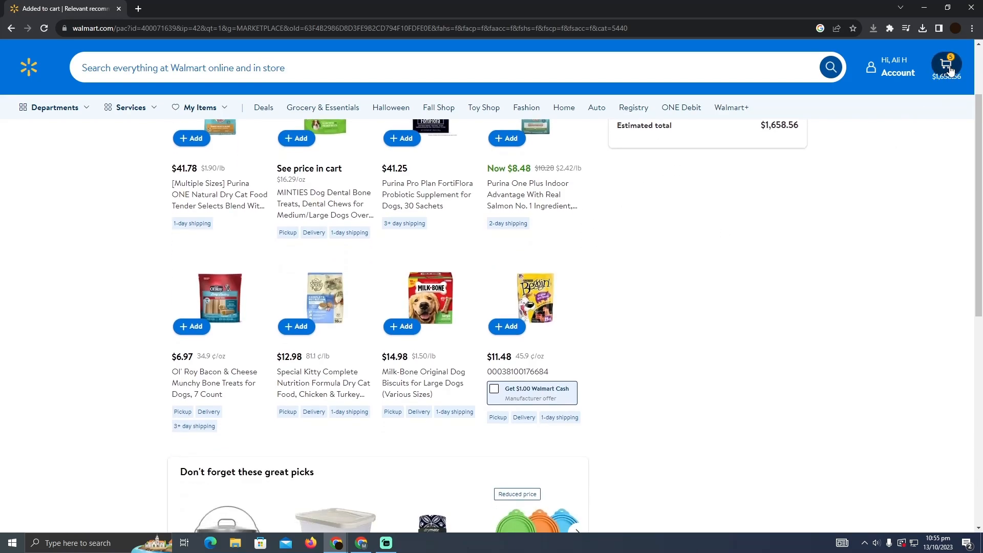
Open the cart and continue to checkout despite the unavailable item.
left_click(946, 65)
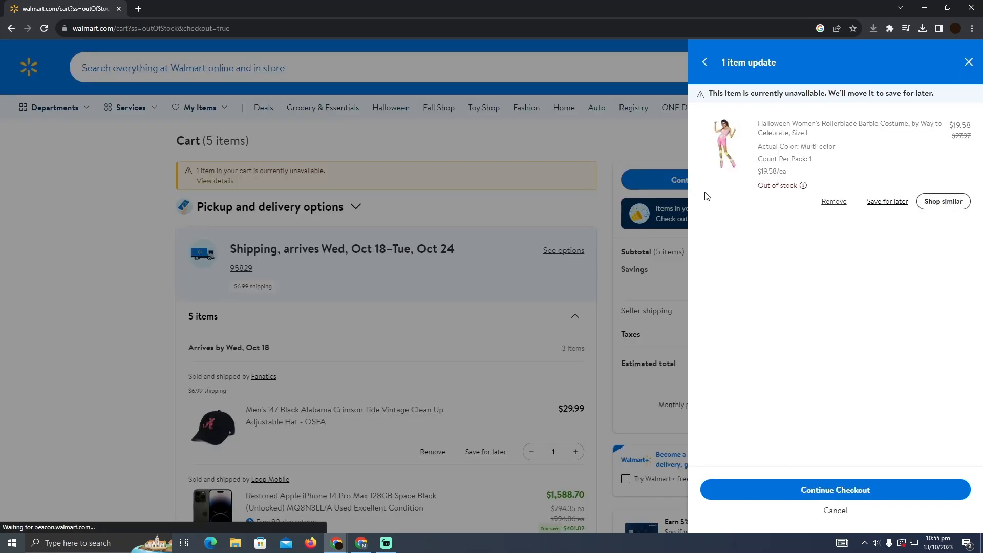
left_click(835, 490)
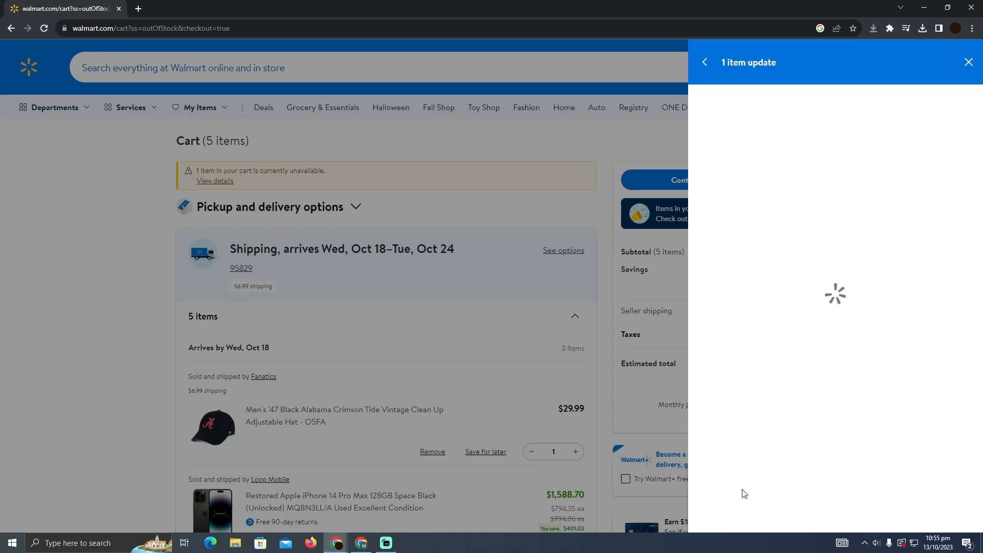
left_click(671, 180)
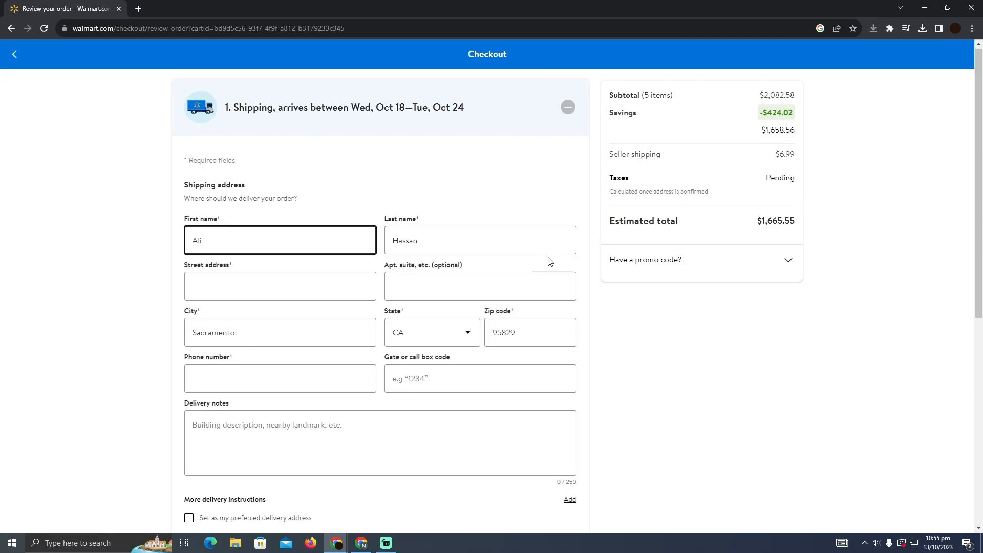
scroll("down", 3)
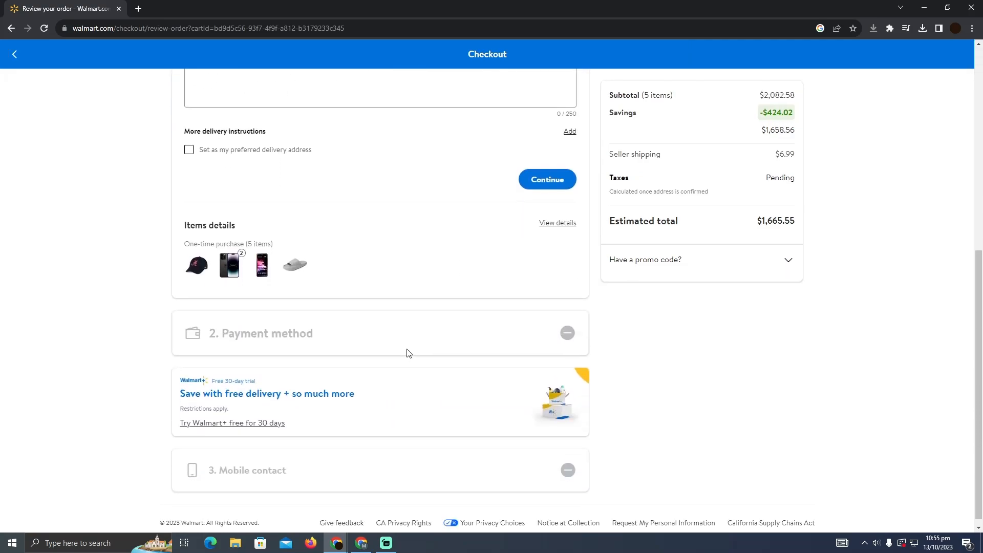
scroll("down", 3)
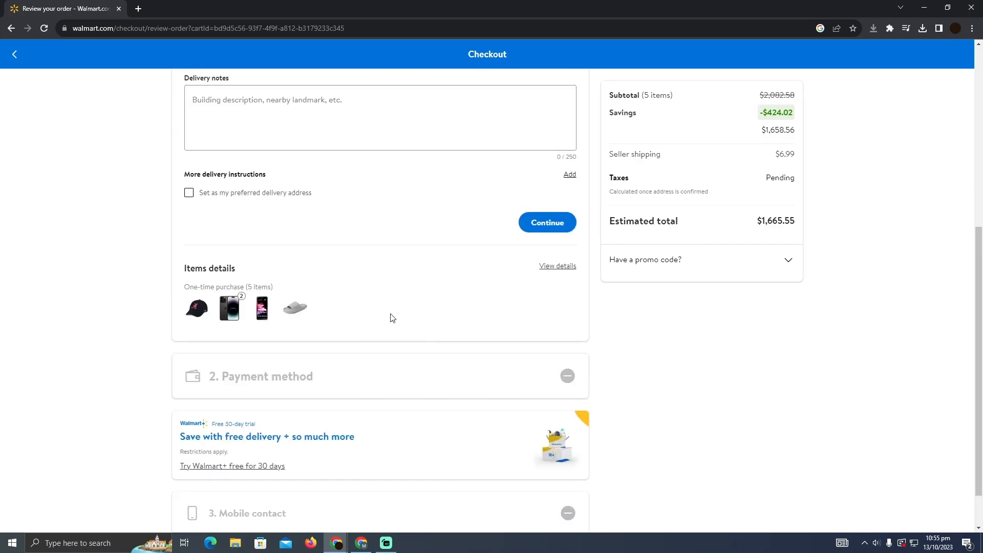
scroll("down", 3)
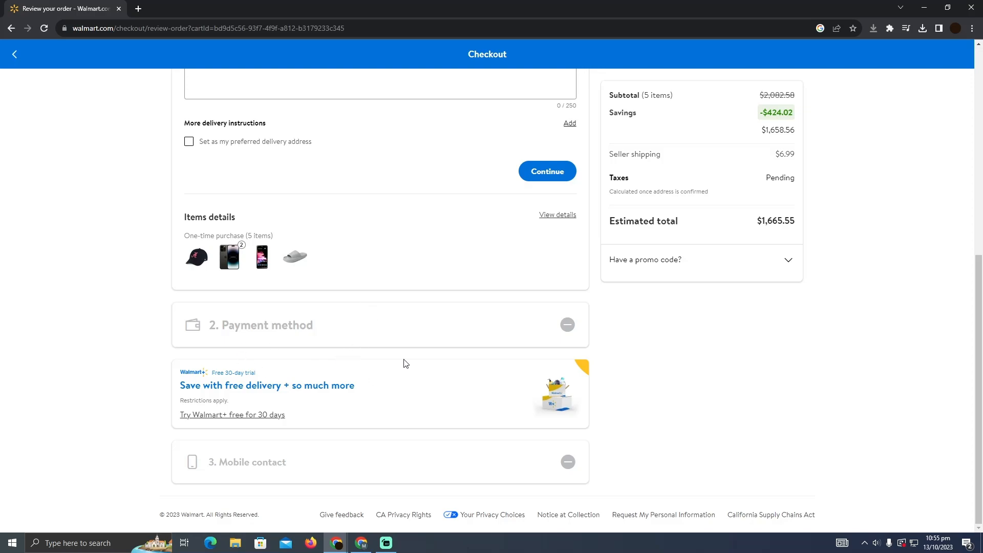
mouse_move(443, 319)
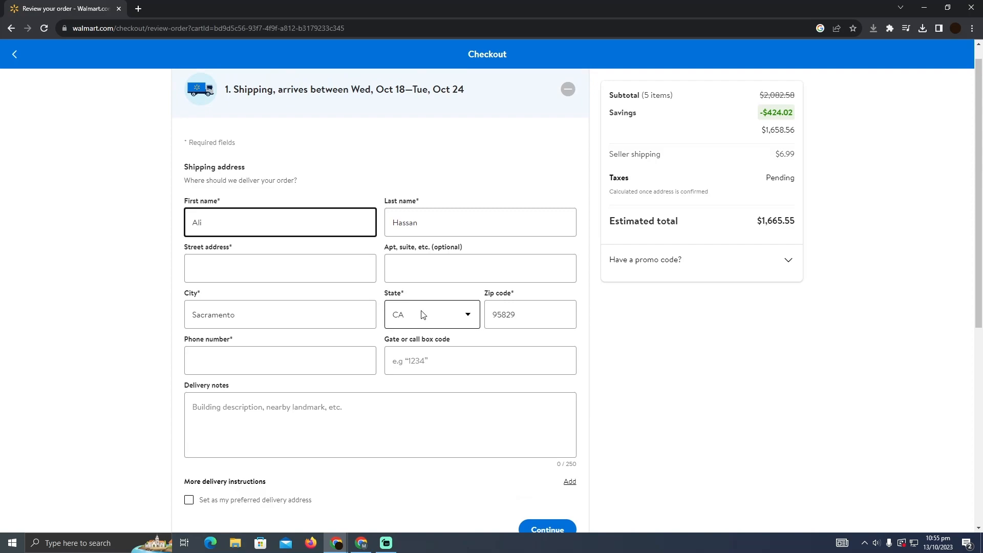
scroll("down", 3)
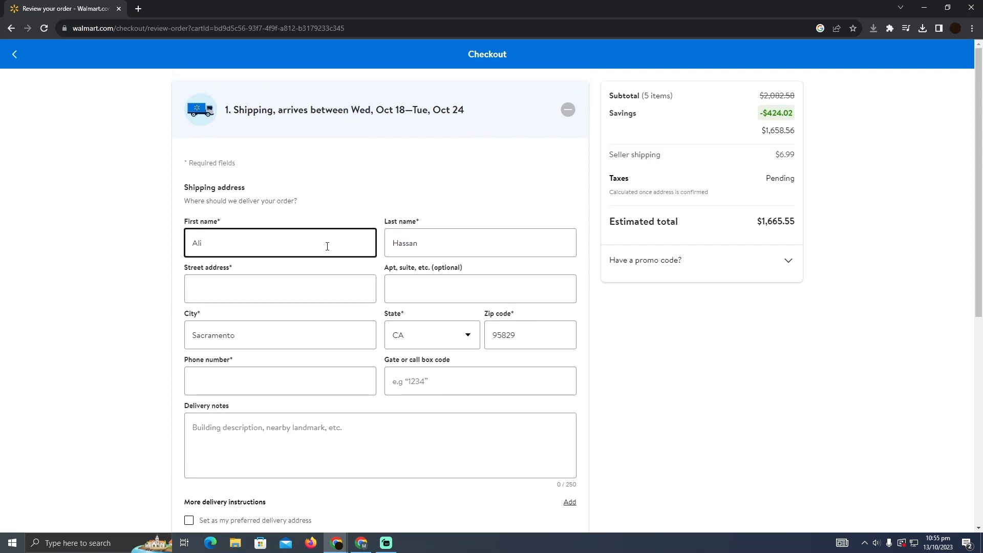